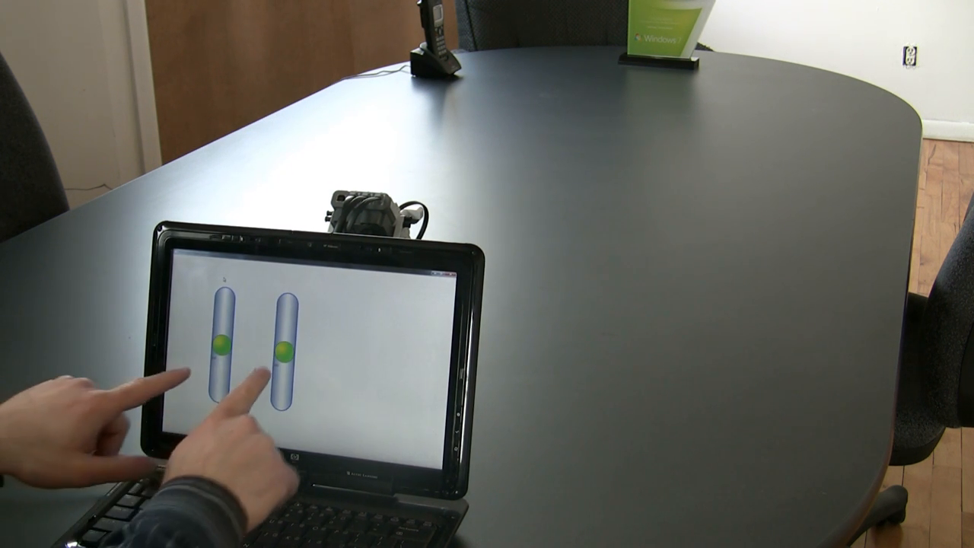
Push both tank sliders together so the NXT robot drives out from behind the laptop across the table
left_click_drag(228, 350, 229, 373)
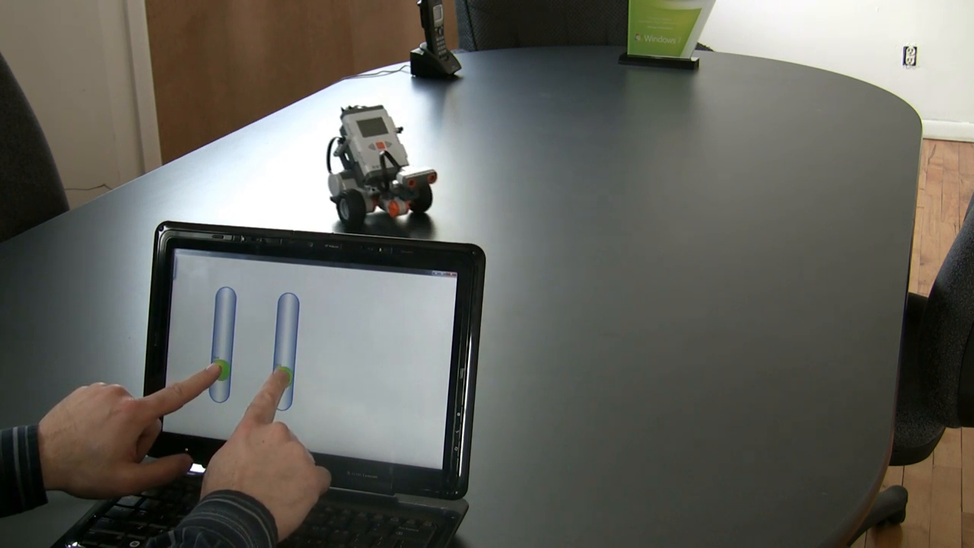